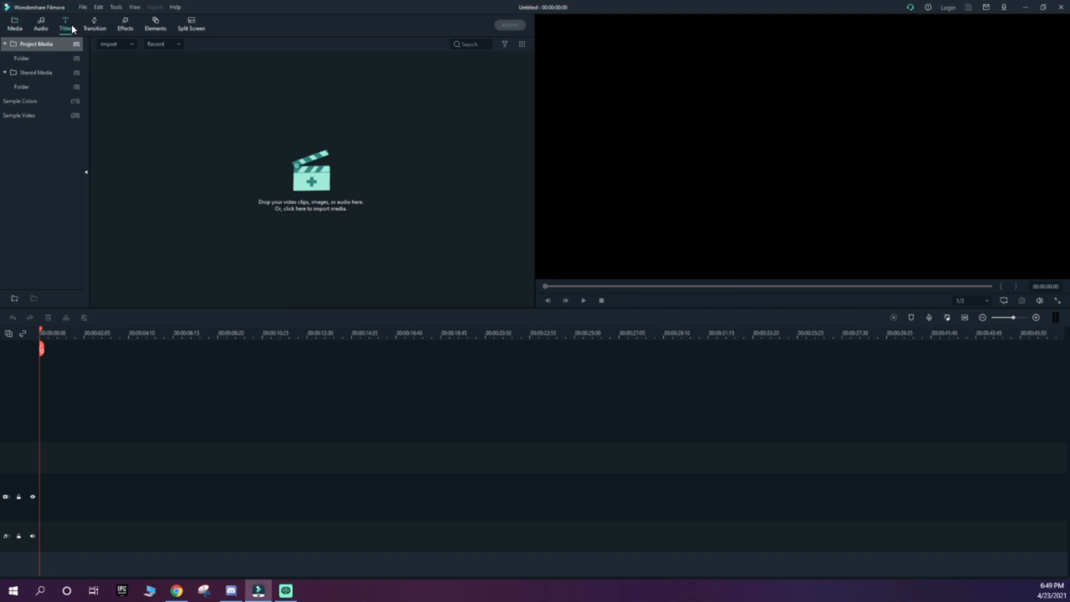
Step: Open the Titles library to reach the Default Title preset
{"action": "left_click", "coordinate": [66, 23]}
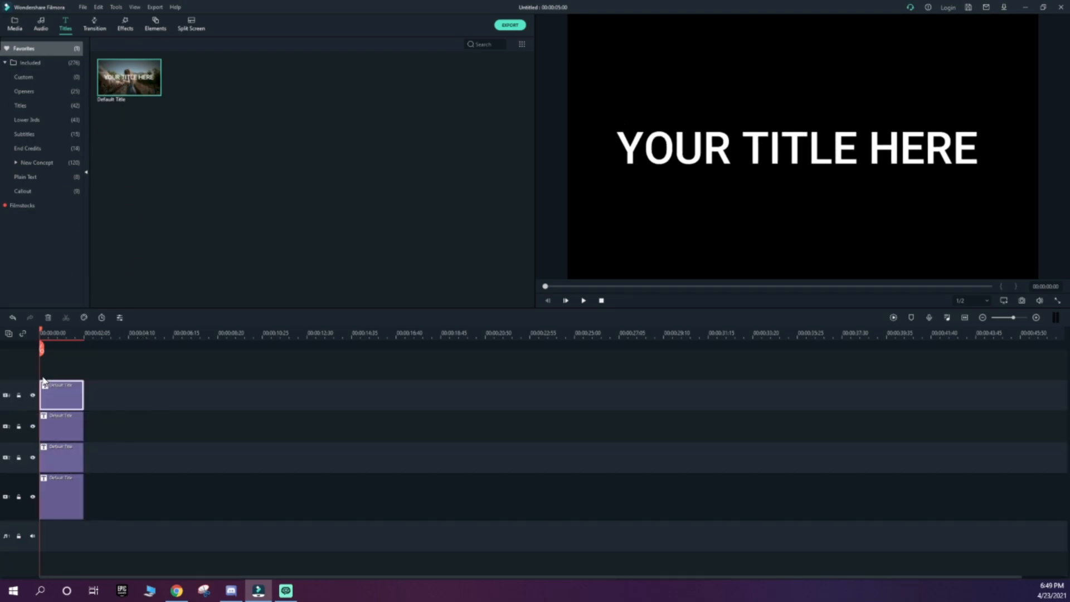
{"action": "mouse_move", "coordinate": [54, 520]}
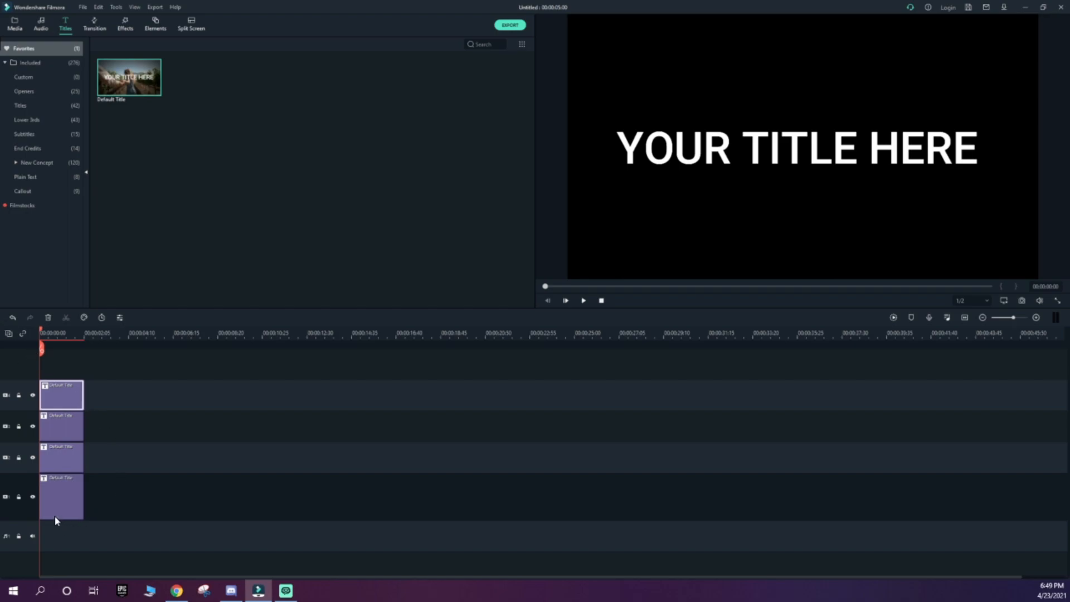
Step: Replace each clip's 'YOUR TITLE HERE' with the letters L, U, K and A
{"action": "double_click", "coordinate": [62, 497]}
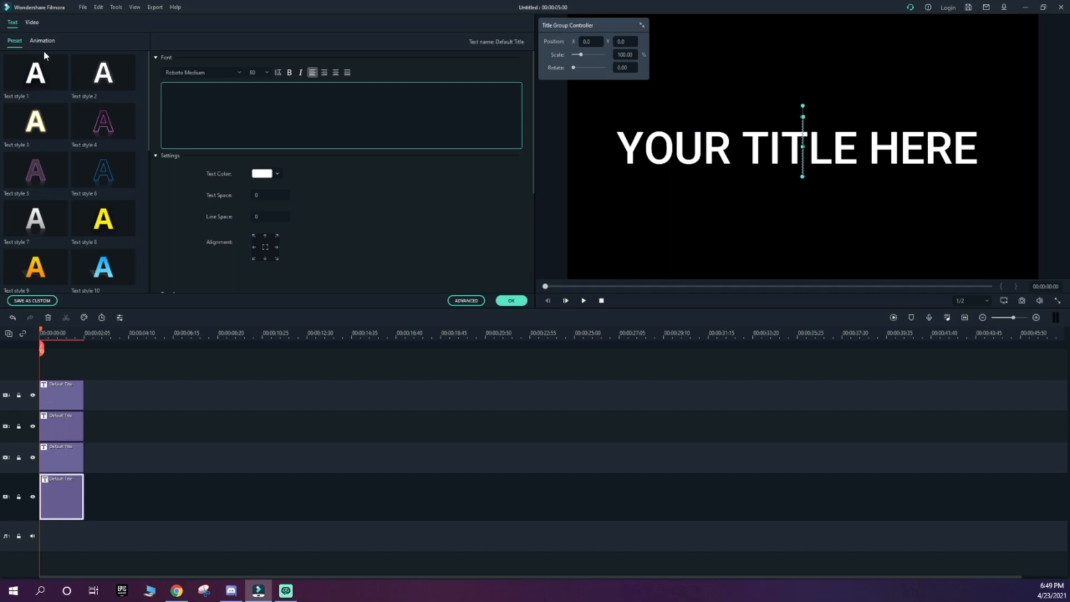
{"action": "left_click", "coordinate": [62, 456]}
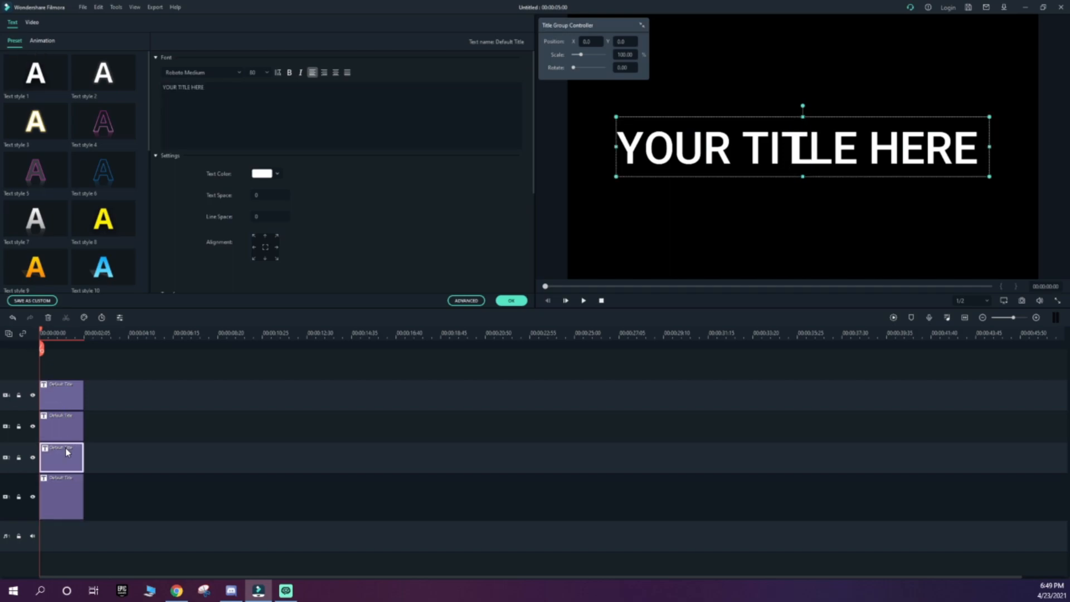
{"action": "left_click", "coordinate": [61, 423]}
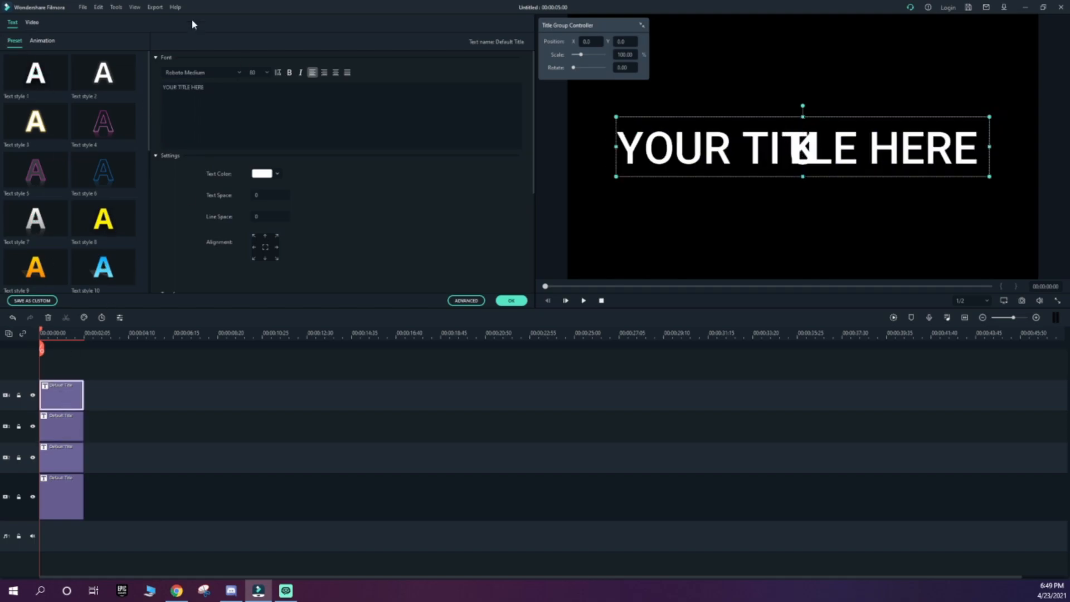
{"action": "left_click", "coordinate": [510, 300]}
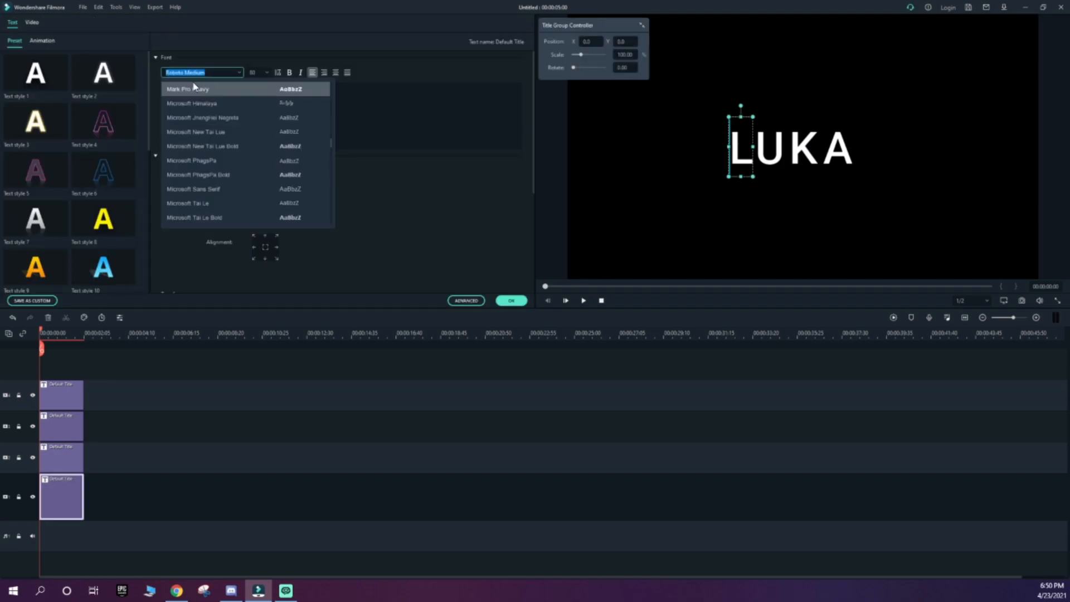
{"action": "mouse_move", "coordinate": [182, 95]}
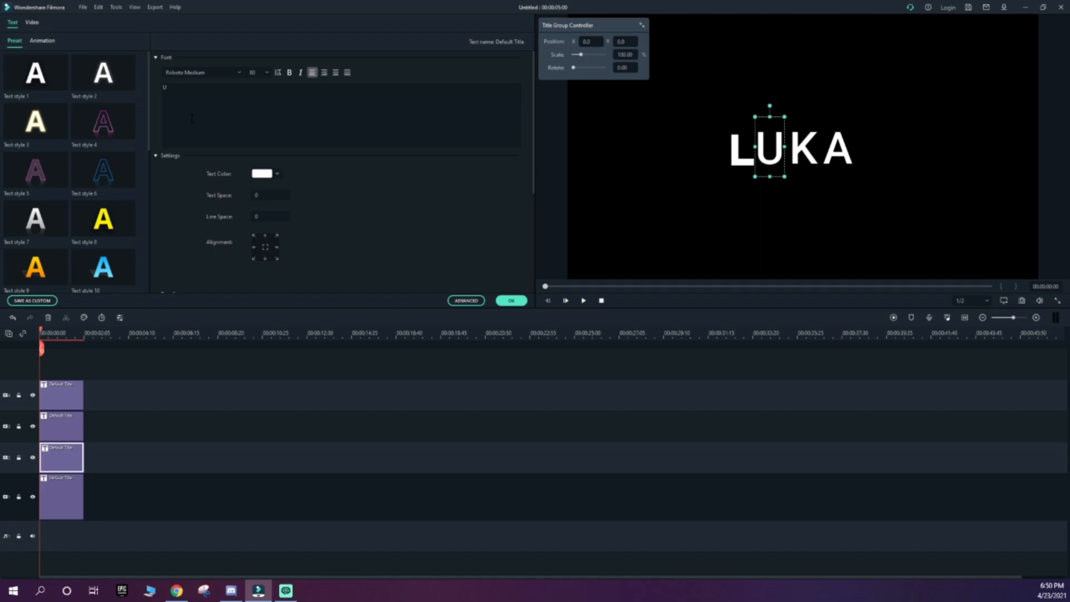
Step: Change the U, K and other letters' font to Mark Pro Heavy and confirm with OK
{"action": "left_click", "coordinate": [201, 73]}
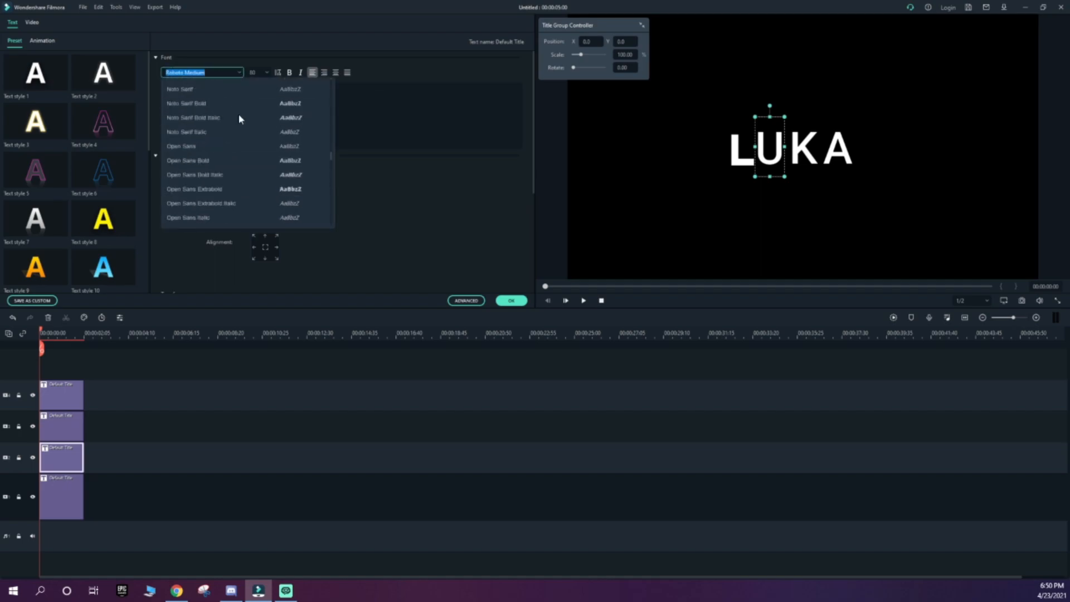
{"action": "left_click", "coordinate": [61, 423]}
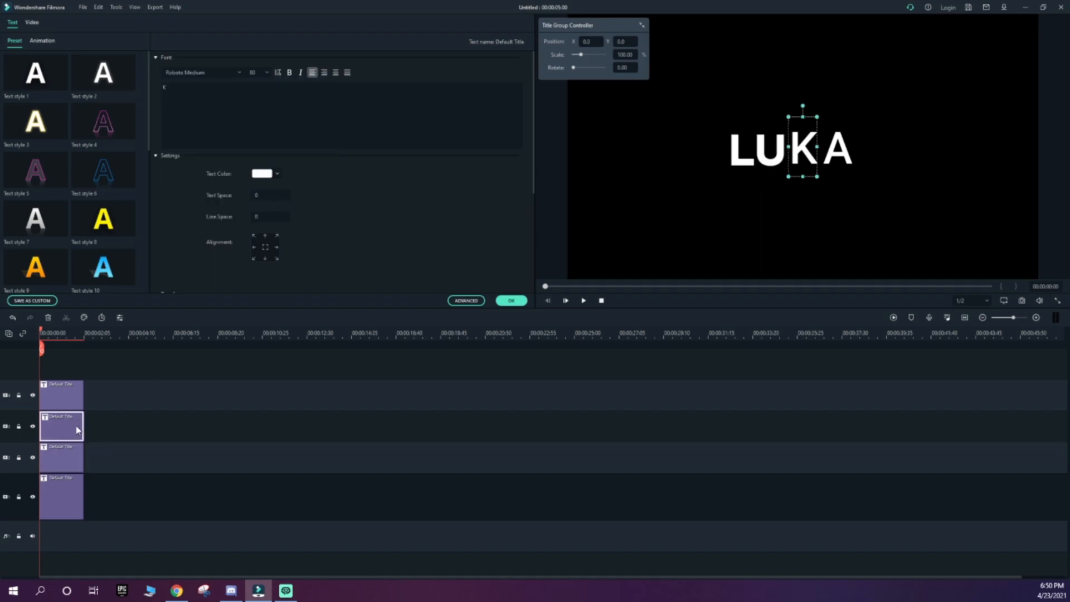
{"action": "left_click", "coordinate": [201, 73]}
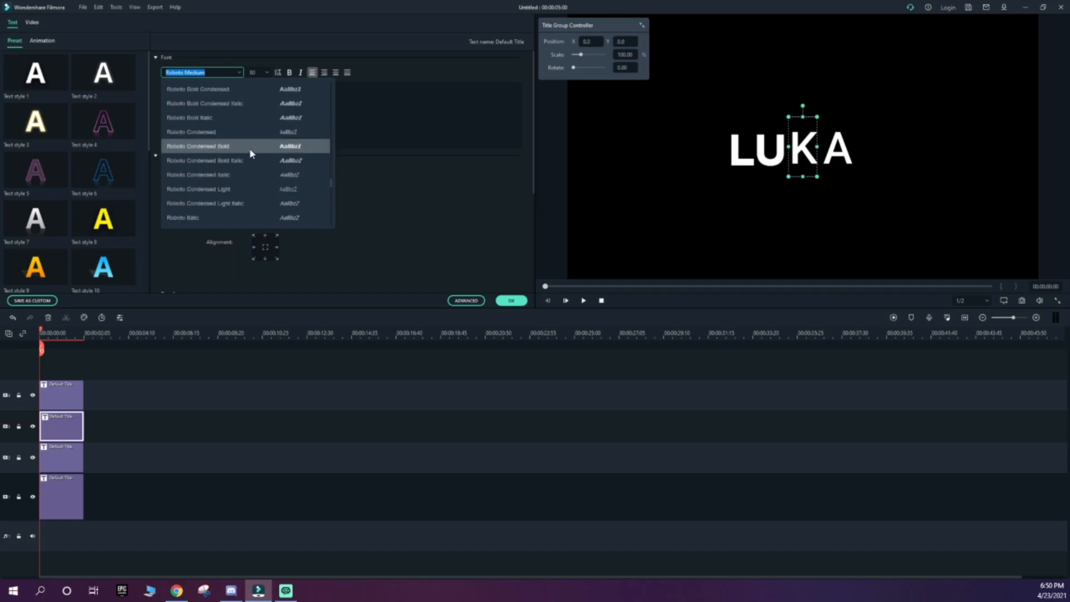
{"action": "scroll", "scroll_direction": "down", "scroll_amount": 3}
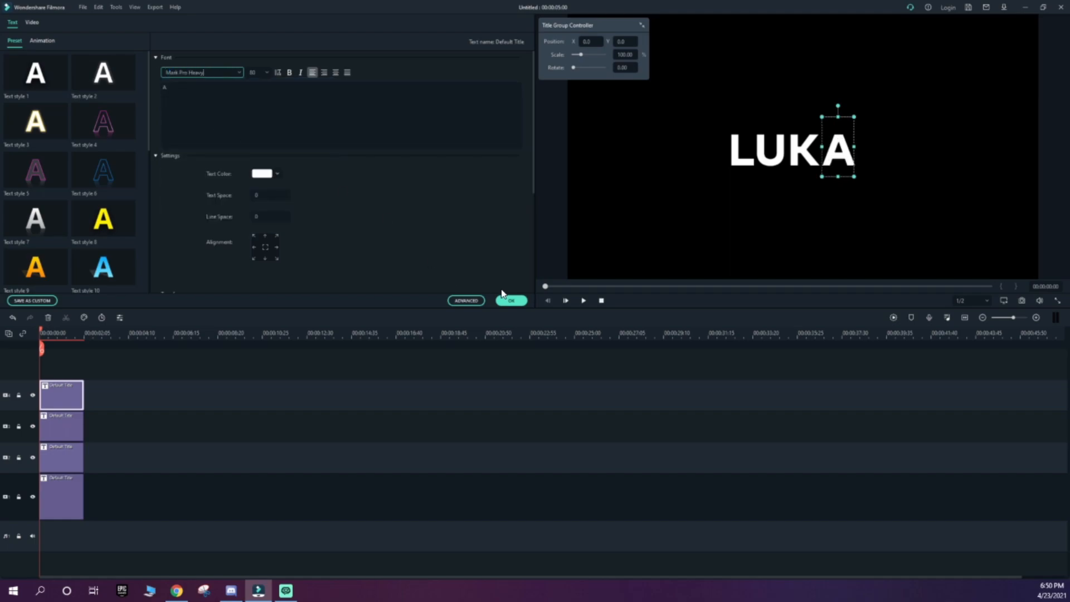
{"action": "left_click", "coordinate": [511, 301]}
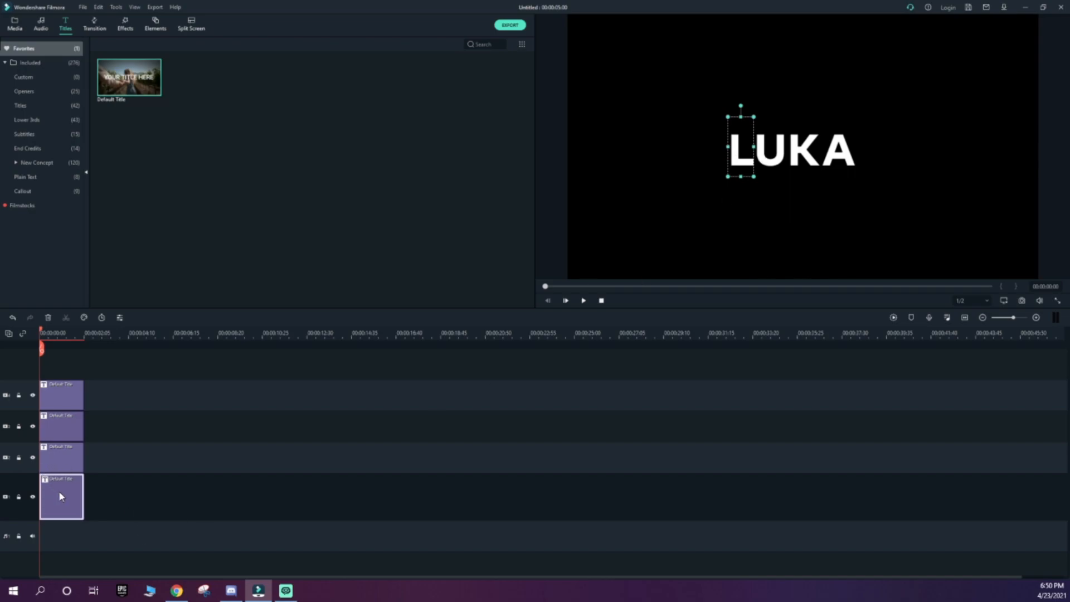
{"action": "double_click", "coordinate": [61, 497]}
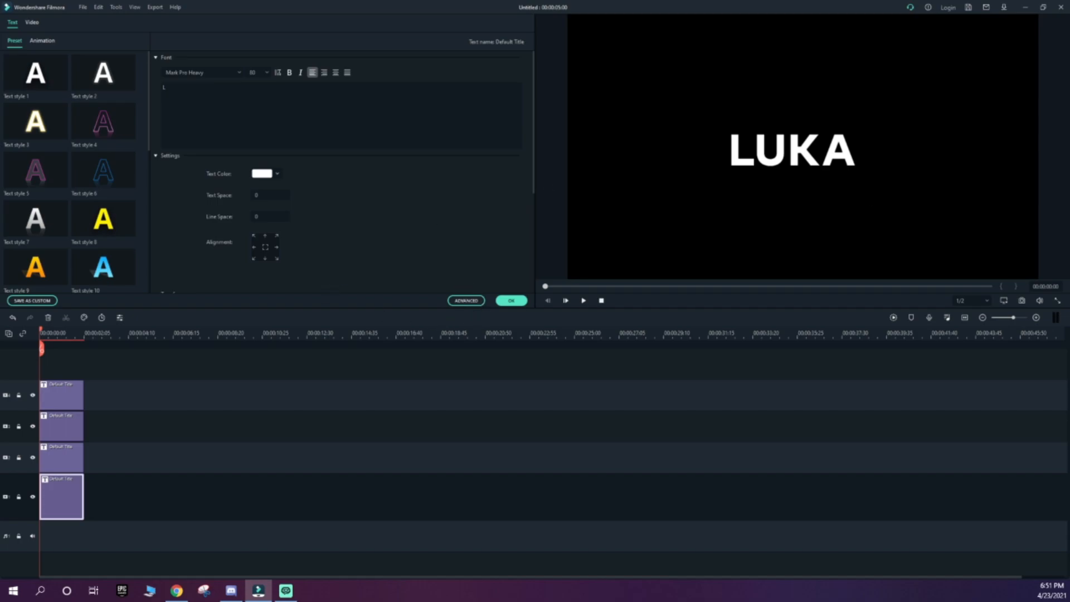
Step: In Advanced text editing, enable a dark red shadow on L with reduced distance
{"action": "left_click", "coordinate": [466, 300]}
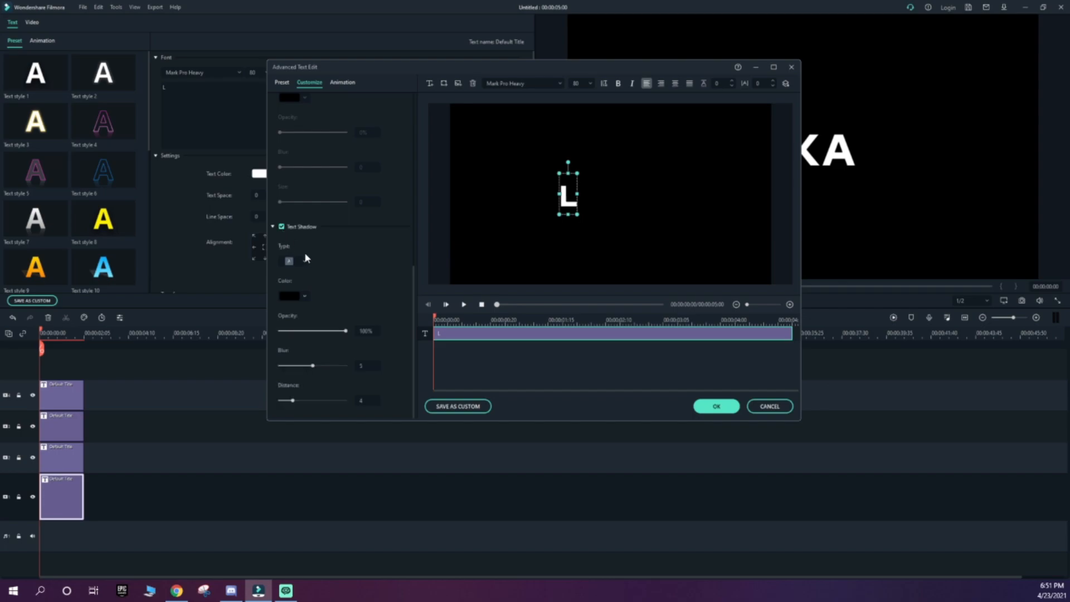
{"action": "left_click", "coordinate": [294, 260]}
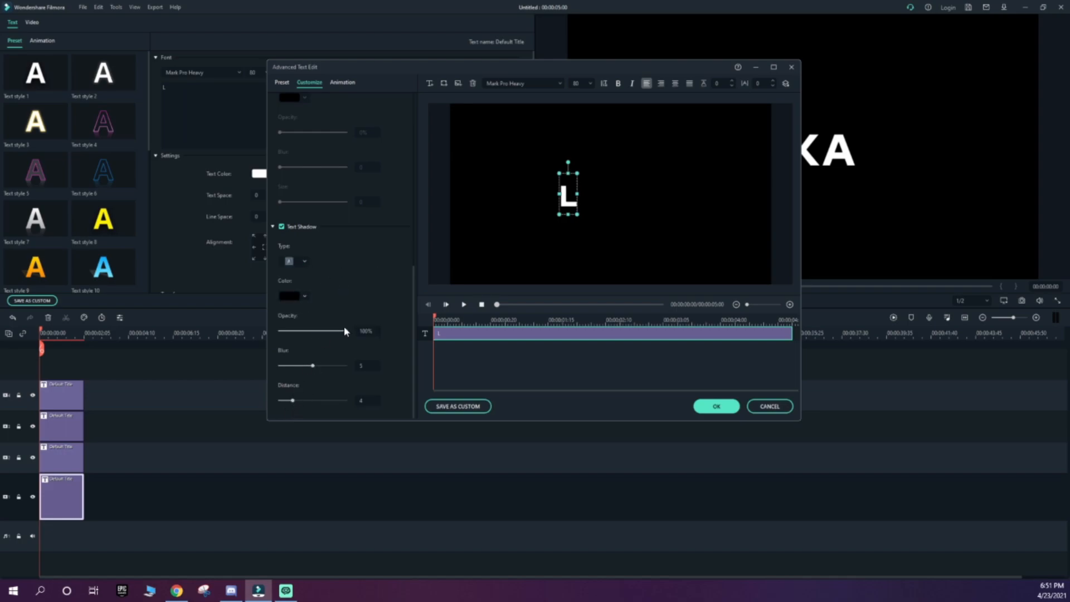
{"action": "left_click_drag", "start_coordinate": [288, 401], "coordinate": [295, 401]}
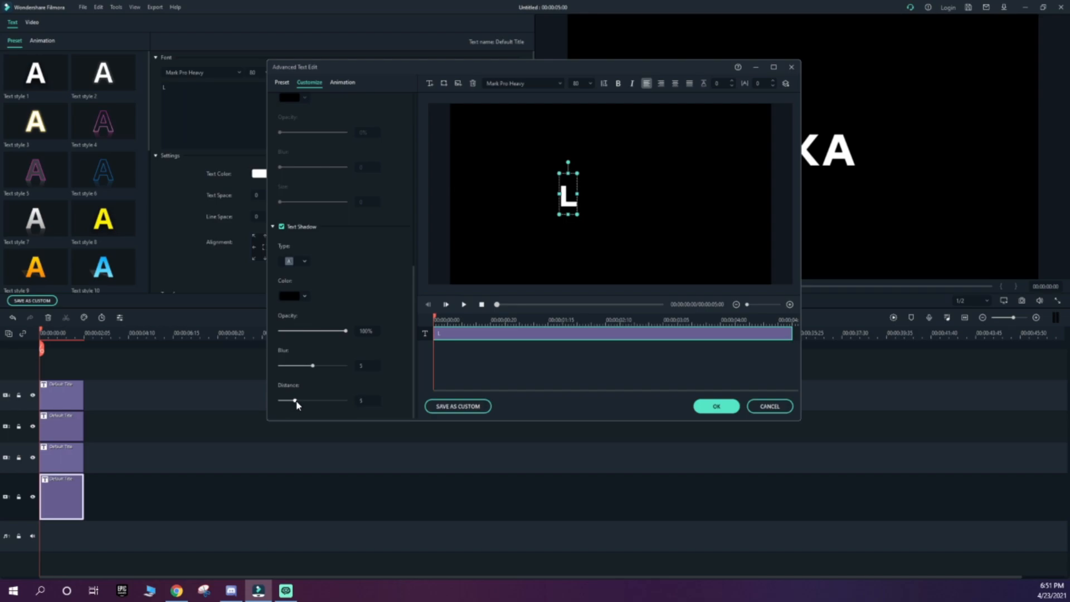
{"action": "left_click", "coordinate": [304, 296]}
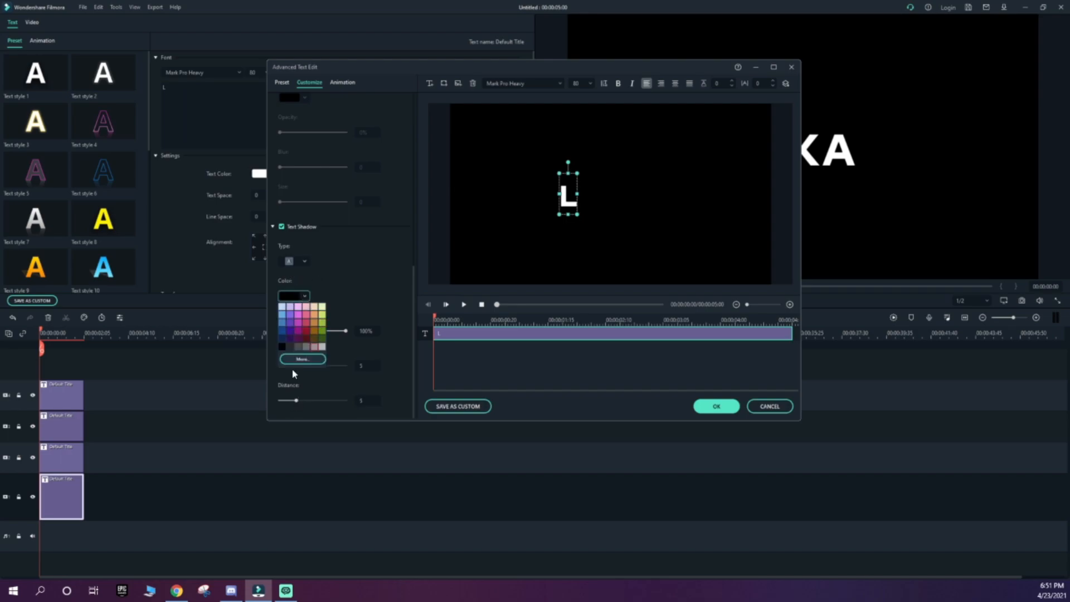
{"action": "left_click", "coordinate": [316, 323]}
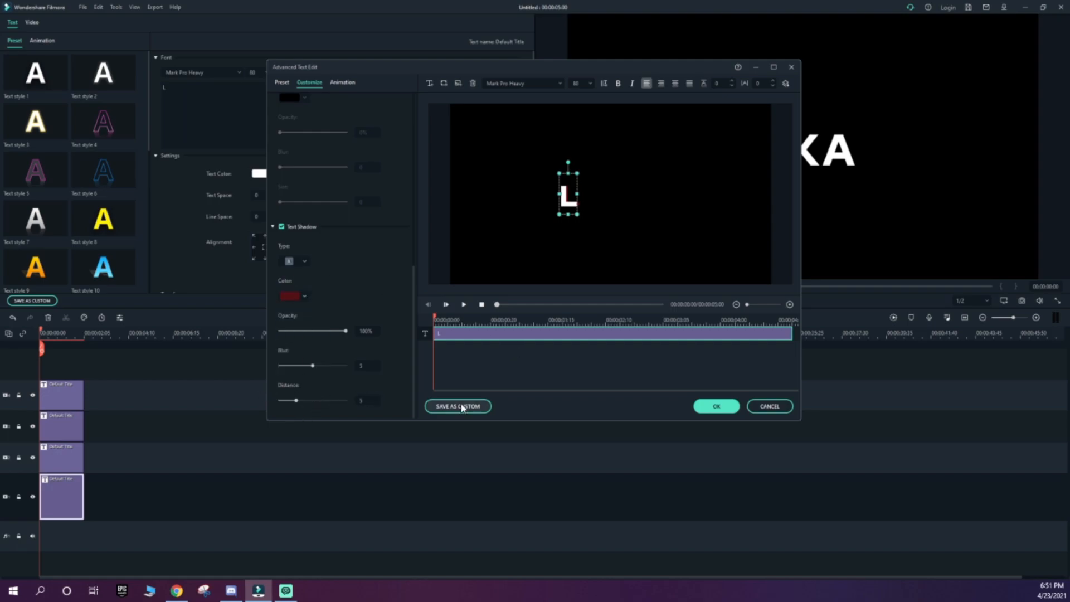
{"action": "left_click", "coordinate": [716, 406]}
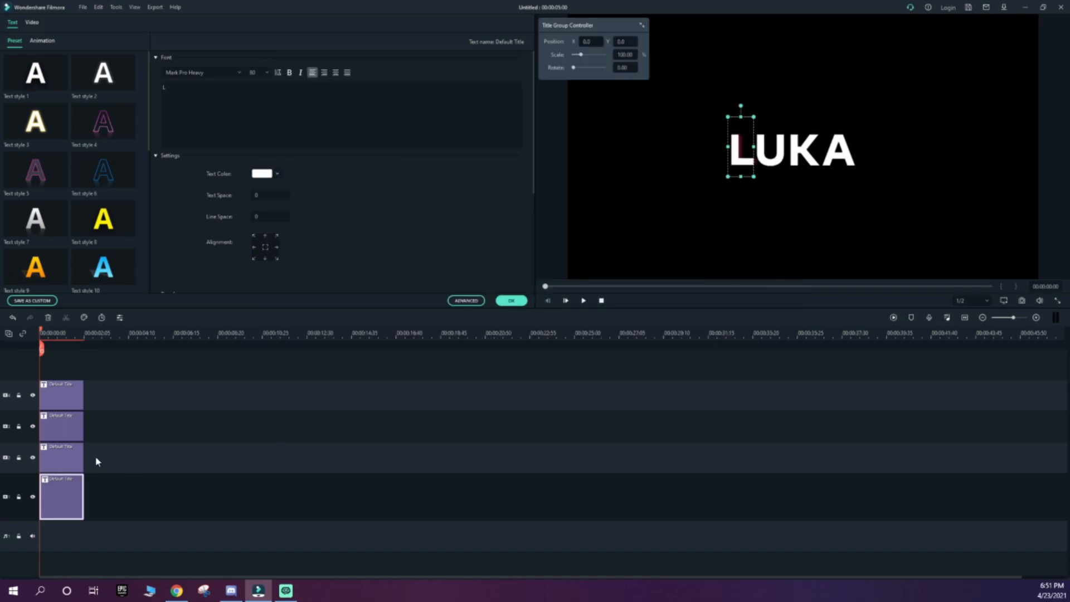
Step: Apply the matching red text shadow and distance to the K and A letters
{"action": "left_click", "coordinate": [61, 457]}
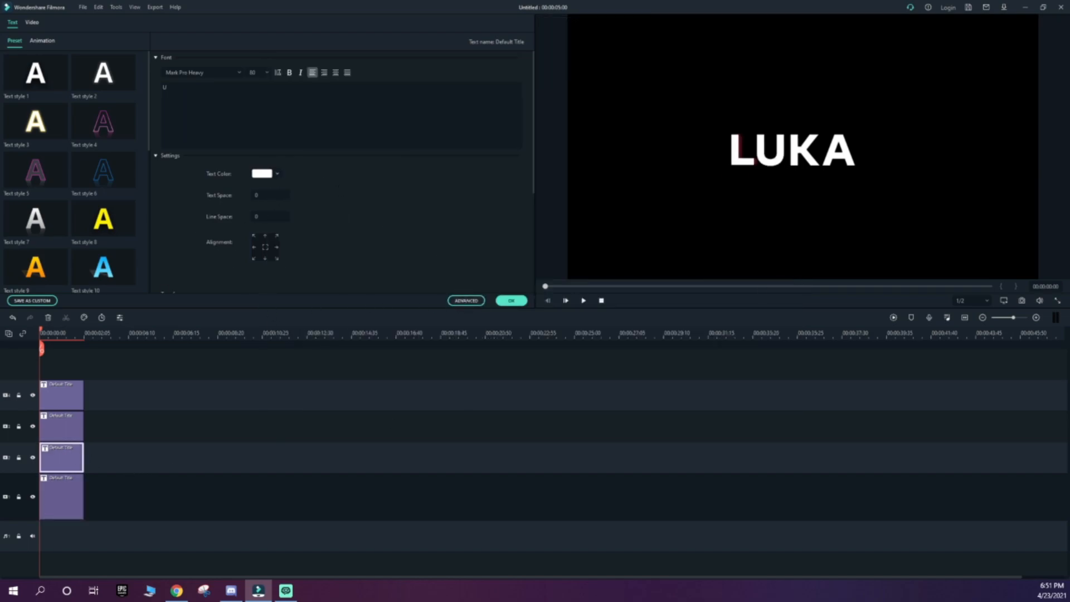
{"action": "left_click", "coordinate": [61, 425]}
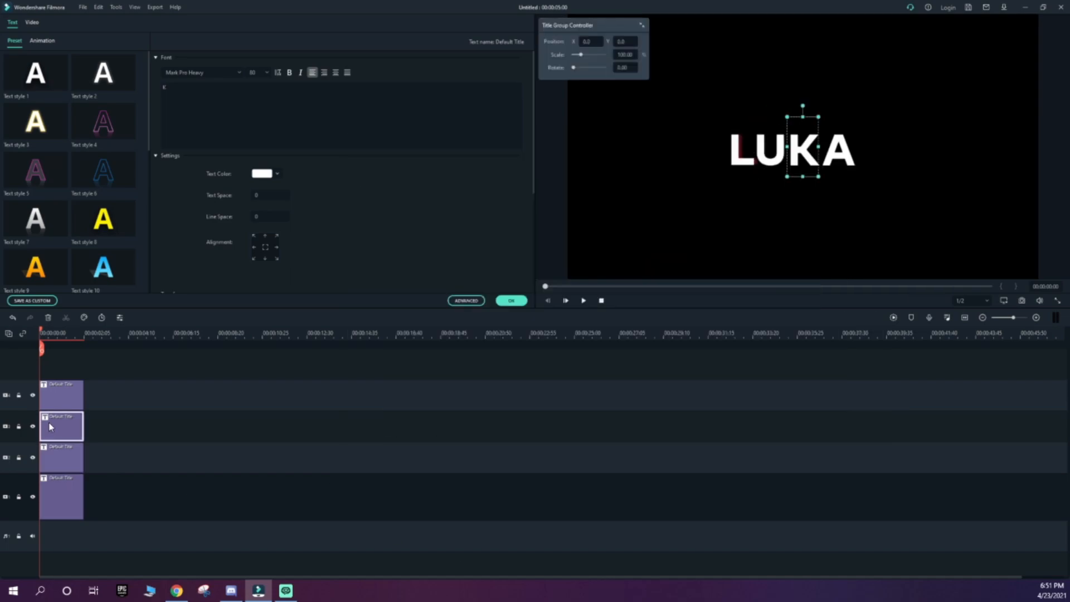
{"action": "left_click", "coordinate": [466, 300]}
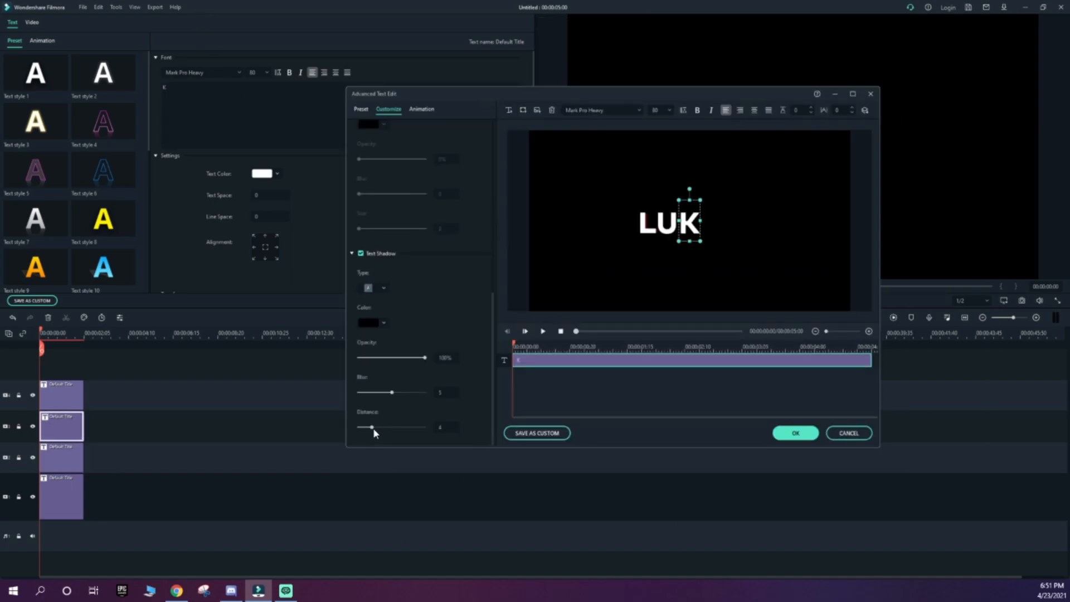
{"action": "left_click", "coordinate": [384, 323]}
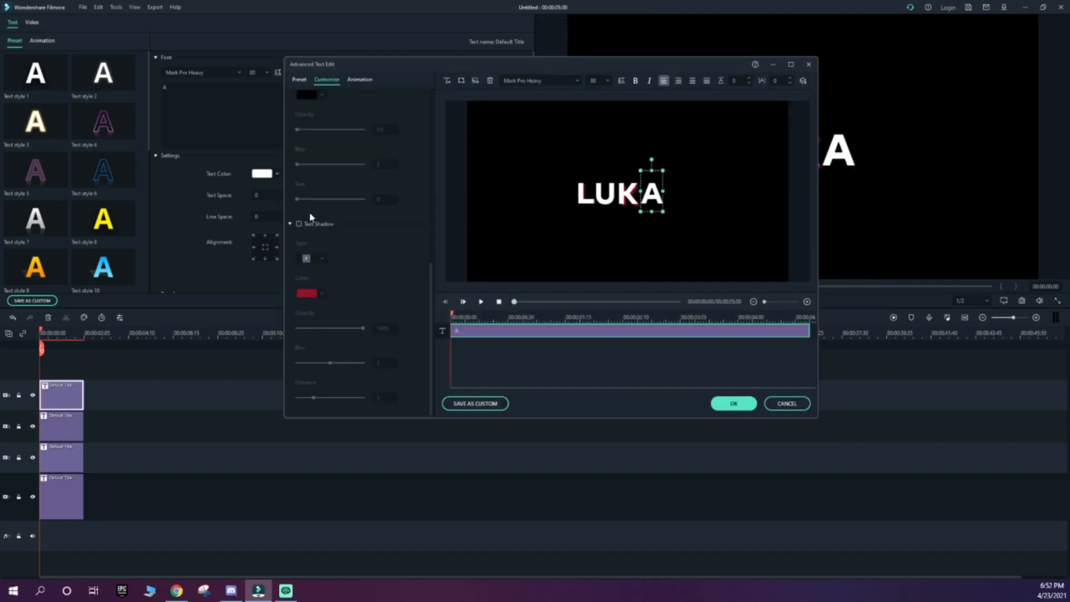
{"action": "left_click", "coordinate": [298, 223]}
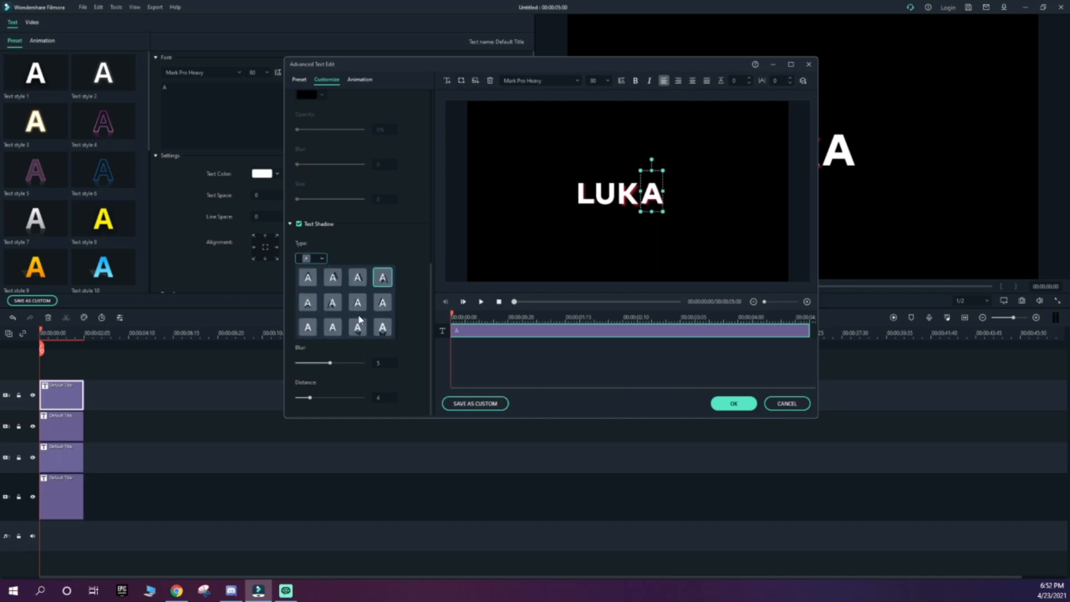
{"action": "left_click", "coordinate": [733, 404]}
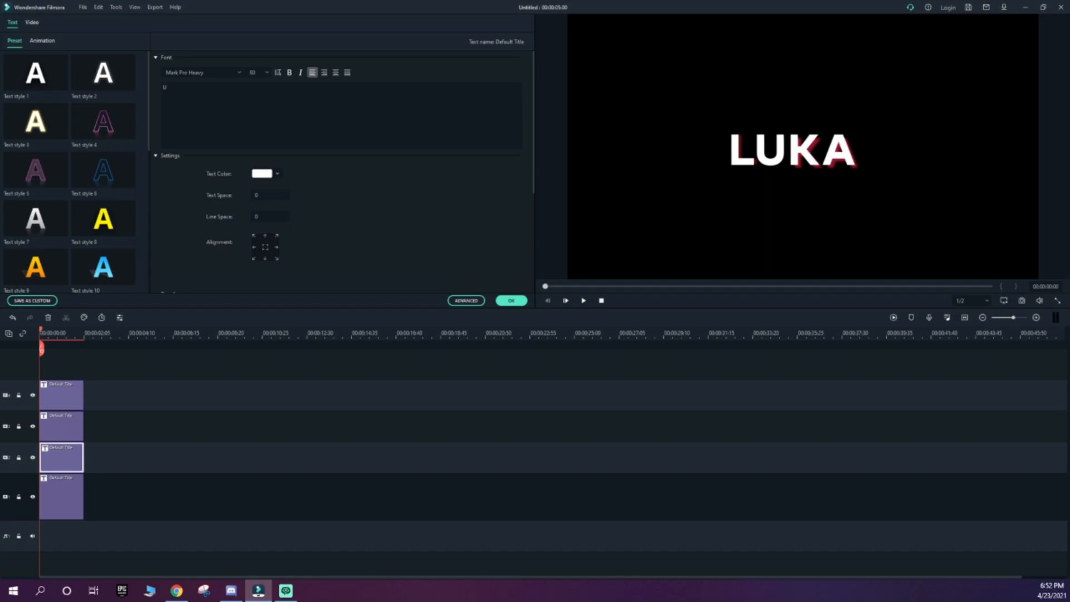
{"action": "left_click", "coordinate": [770, 147]}
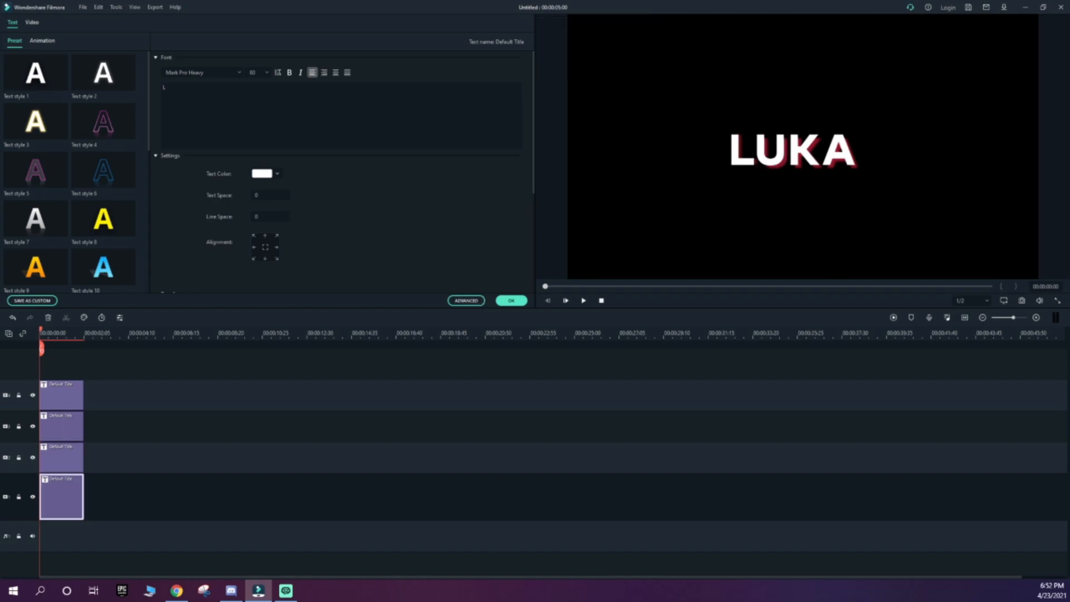
Step: Open the L title clip's editor on the Animation presets tab
{"action": "left_click", "coordinate": [94, 24]}
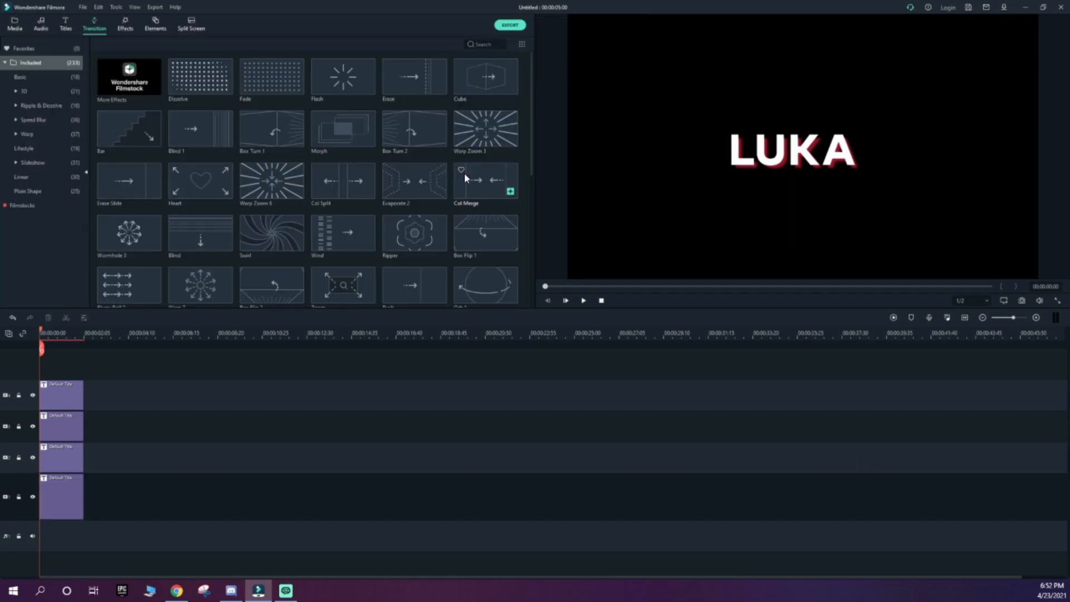
{"action": "double_click", "coordinate": [61, 495]}
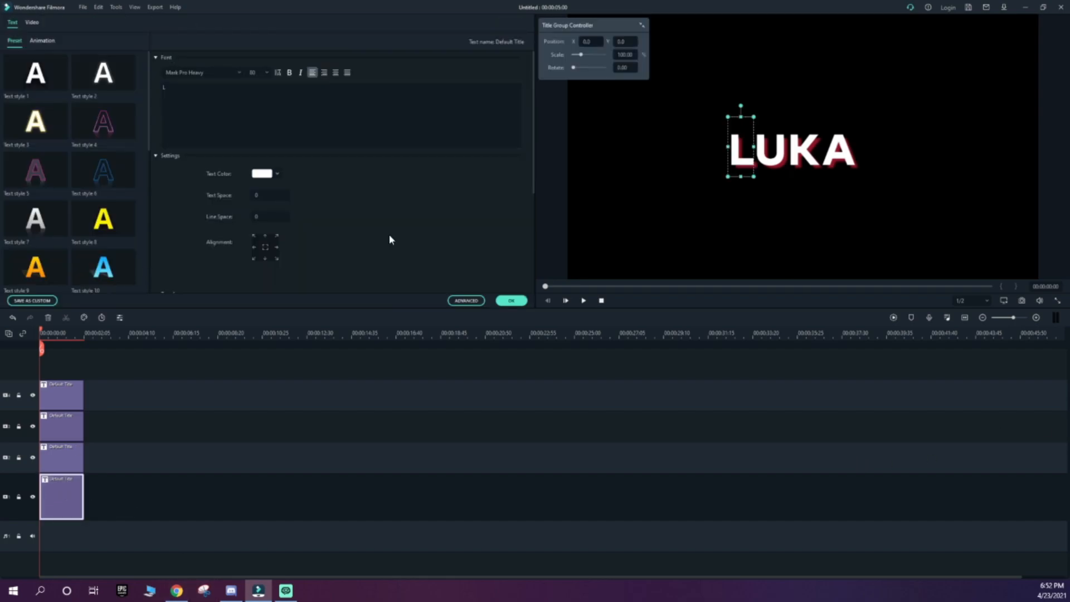
{"action": "left_click", "coordinate": [94, 24]}
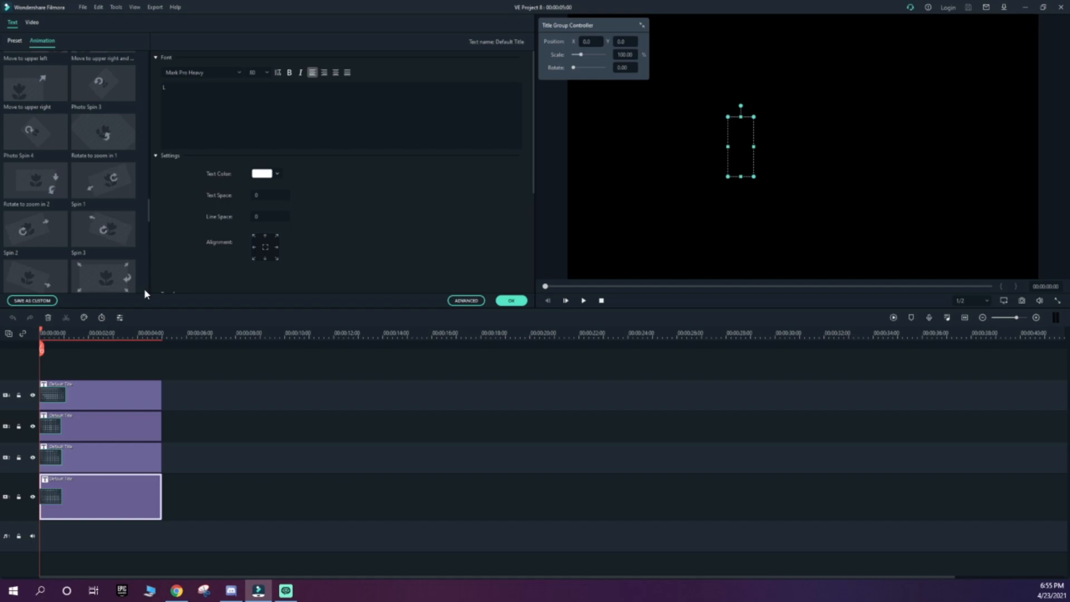
{"action": "mouse_move", "coordinate": [162, 159]}
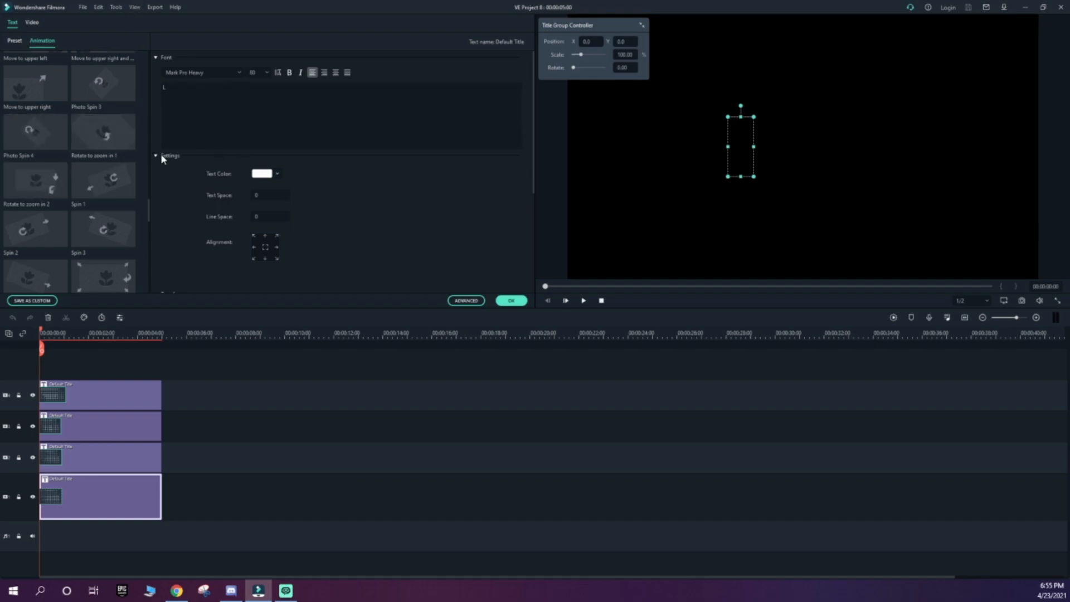
{"action": "mouse_move", "coordinate": [149, 208]}
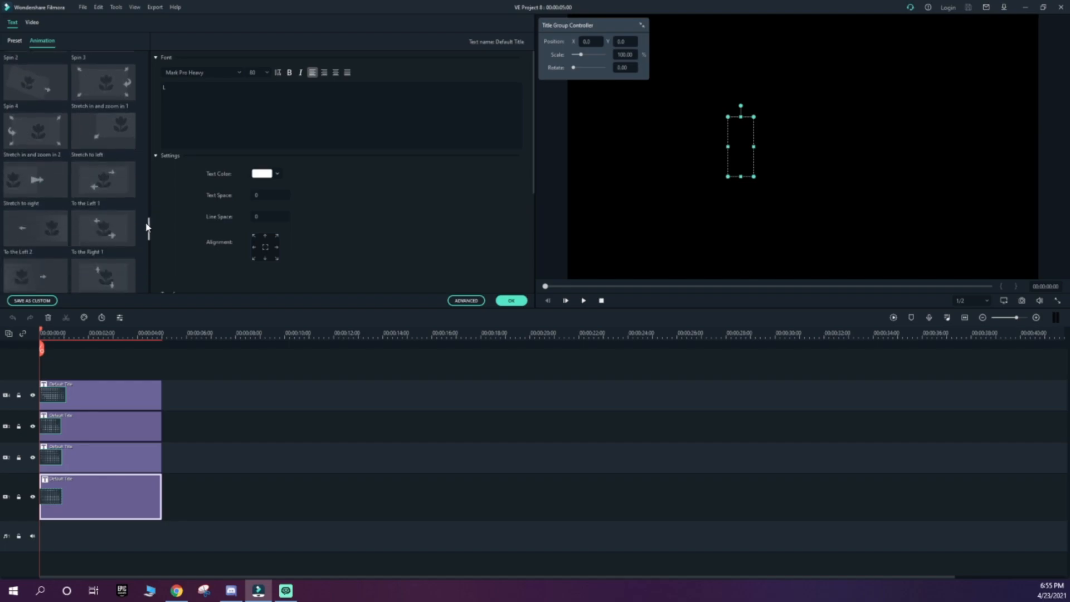
Step: Apply Flip Down1 to the L title and Flip Down2 to the A title
{"action": "scroll", "scroll_direction": "down", "scroll_amount": 3}
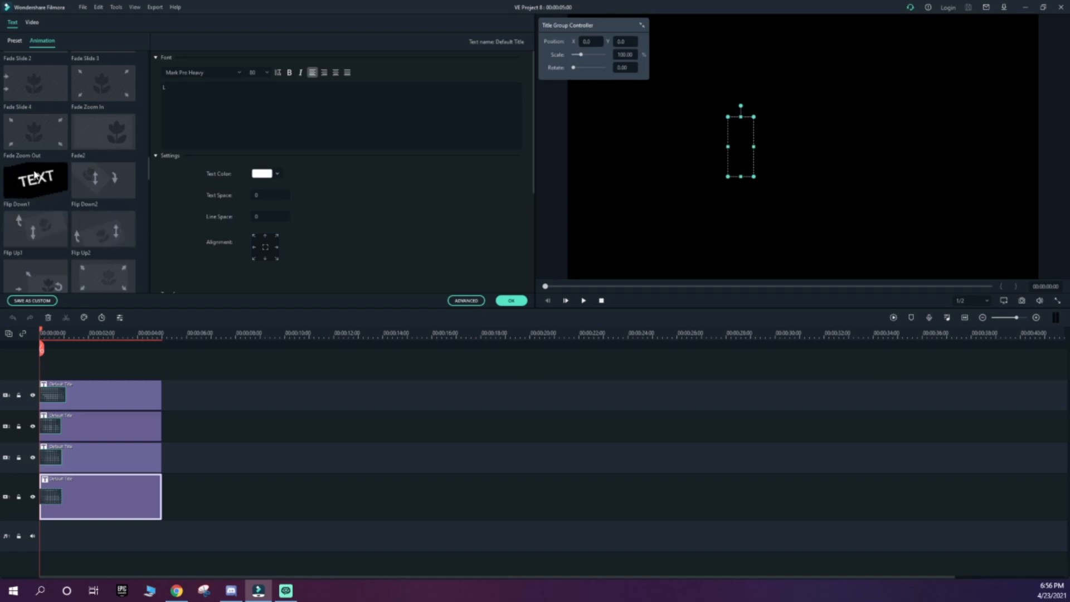
{"action": "left_click", "coordinate": [35, 179]}
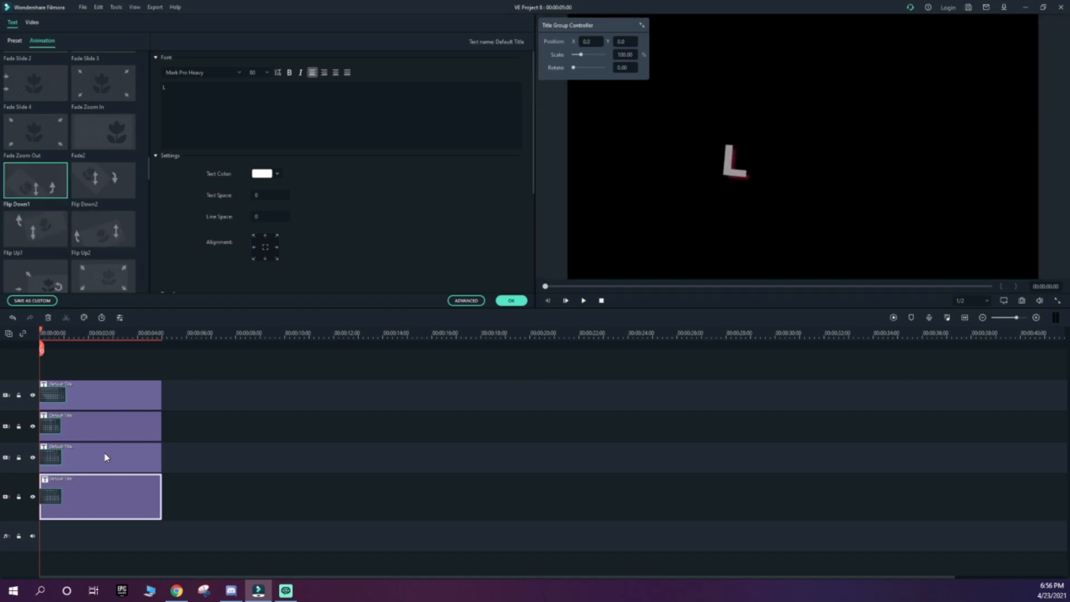
{"action": "left_click", "coordinate": [100, 456]}
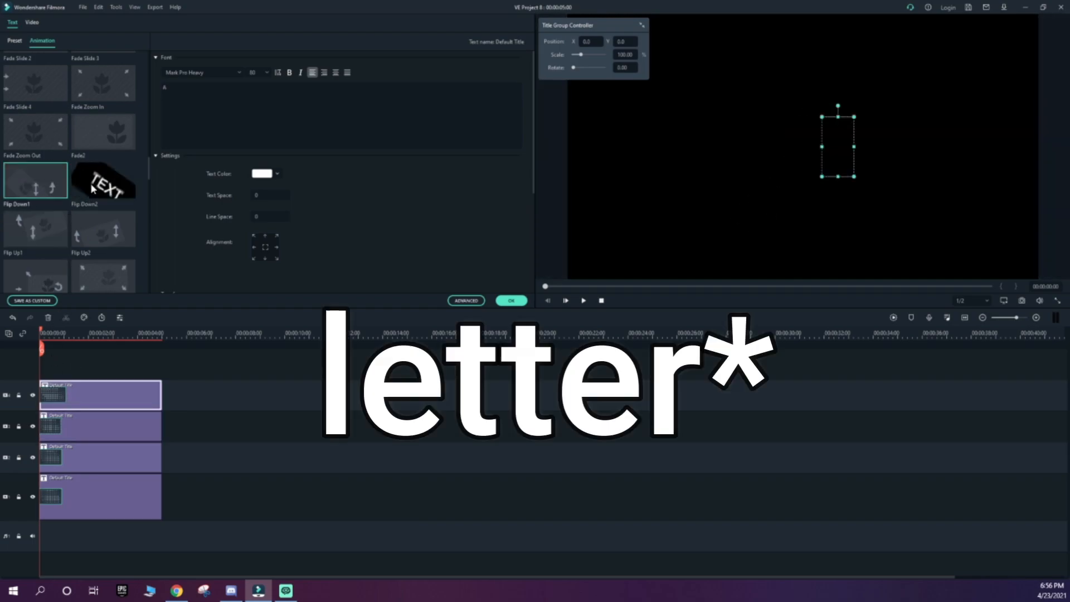
{"action": "left_click", "coordinate": [102, 179]}
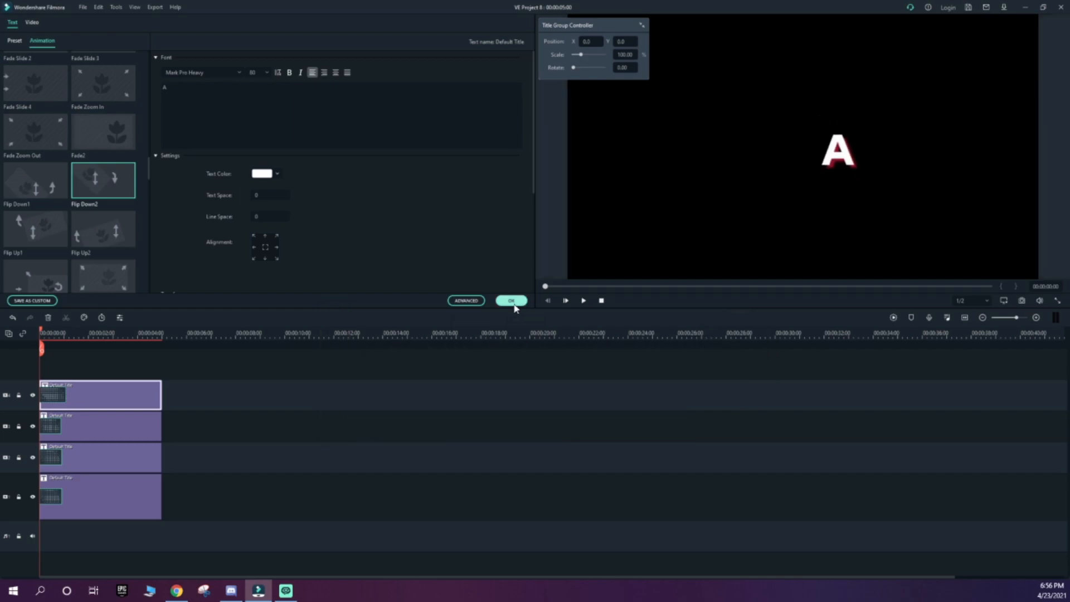
{"action": "left_click", "coordinate": [511, 301]}
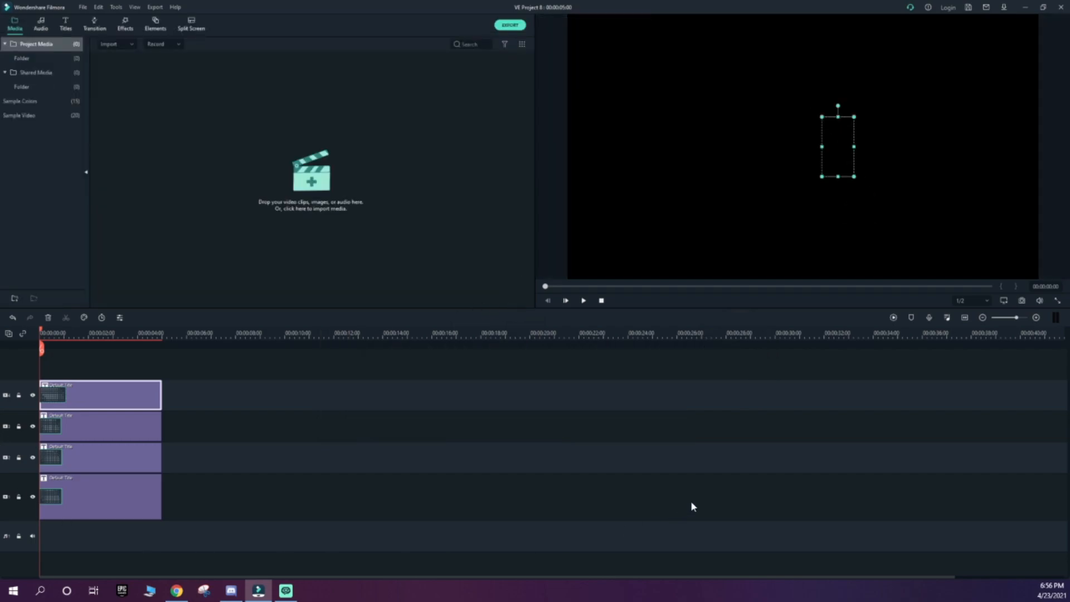
{"action": "mouse_move", "coordinate": [615, 279]}
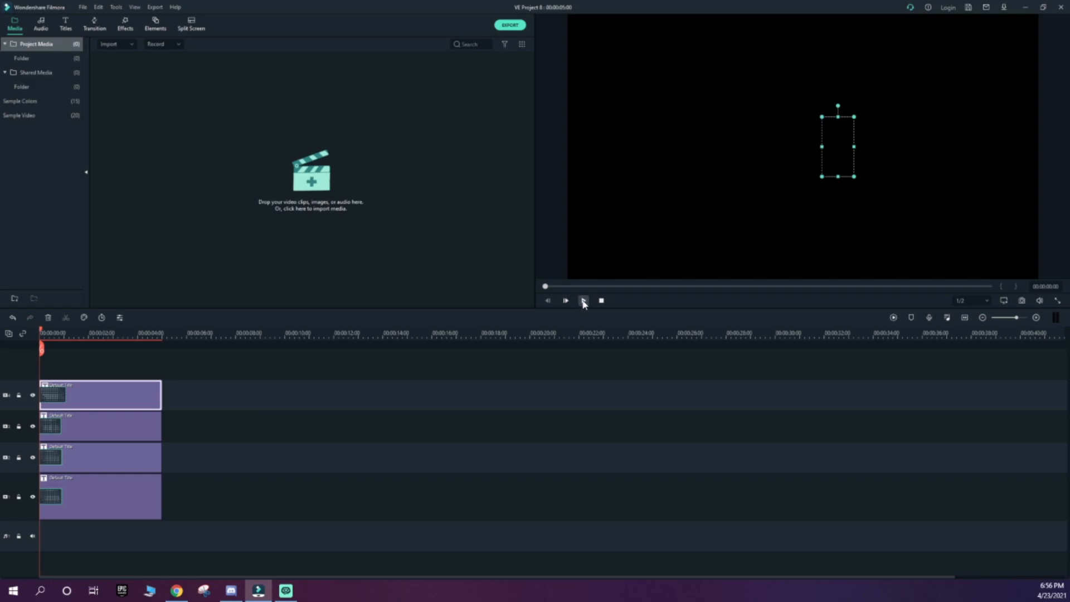
{"action": "left_click", "coordinate": [565, 300]}
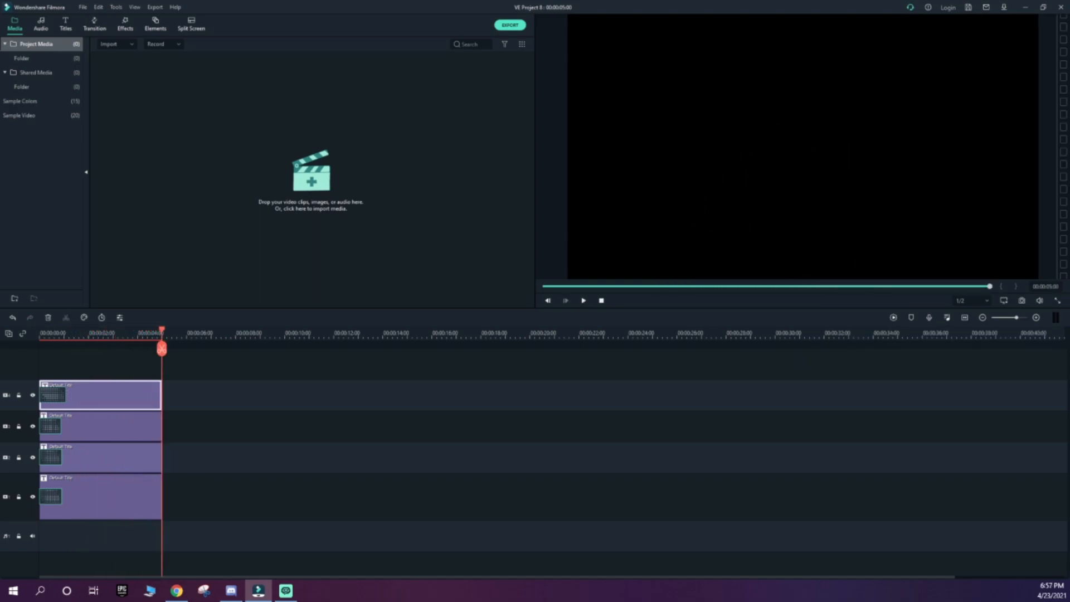
{"action": "left_click", "coordinate": [176, 590]}
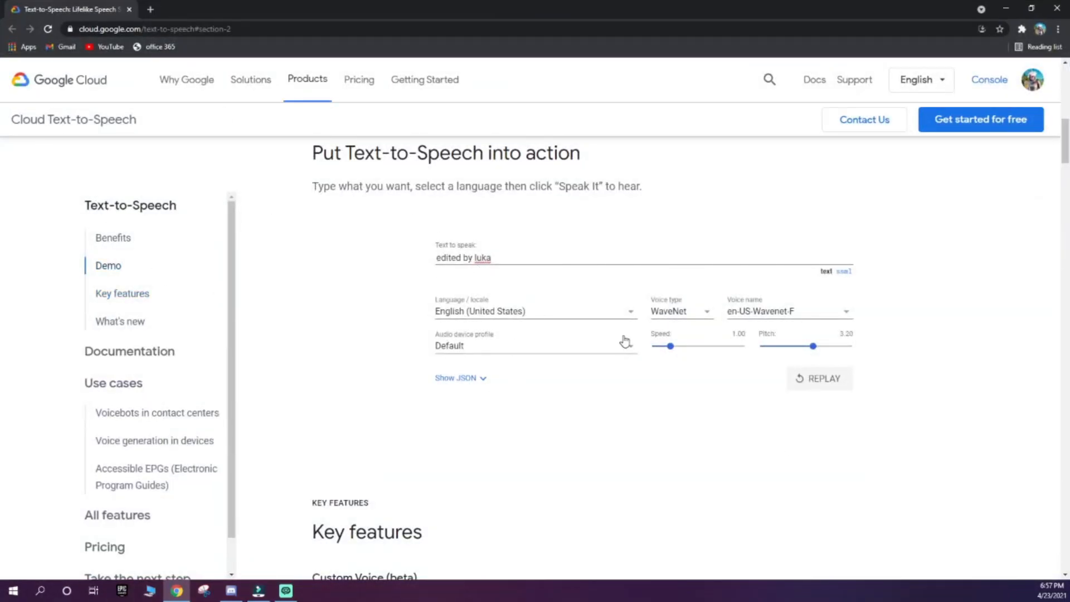
Step: Select the en-US-Wavenet-F voice and replay 'edited by luka' aloud
{"action": "left_click", "coordinate": [788, 311]}
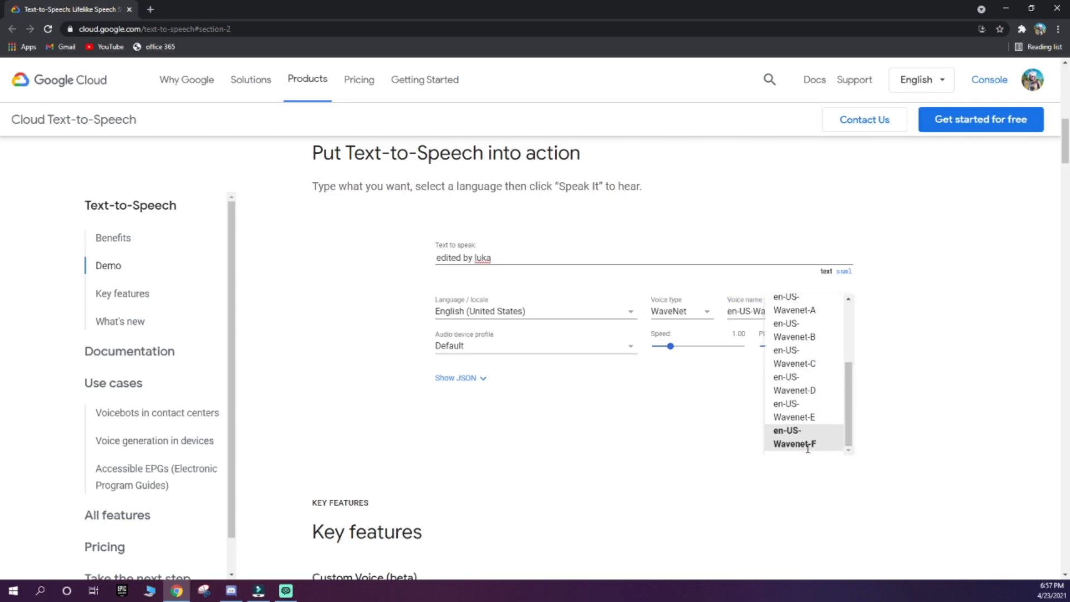
{"action": "left_click", "coordinate": [793, 437]}
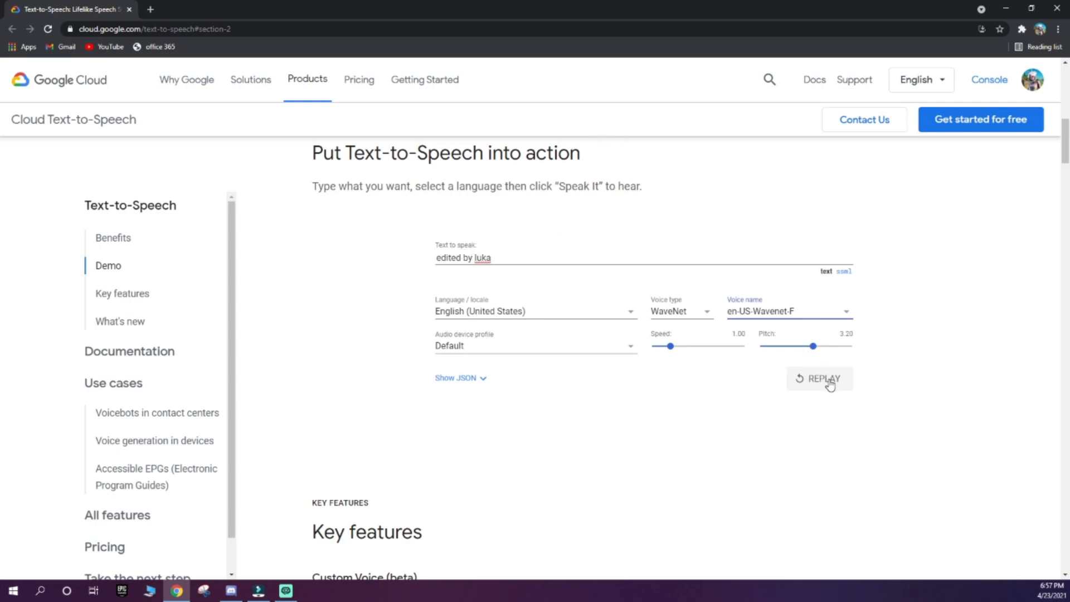
{"action": "left_click", "coordinate": [817, 379]}
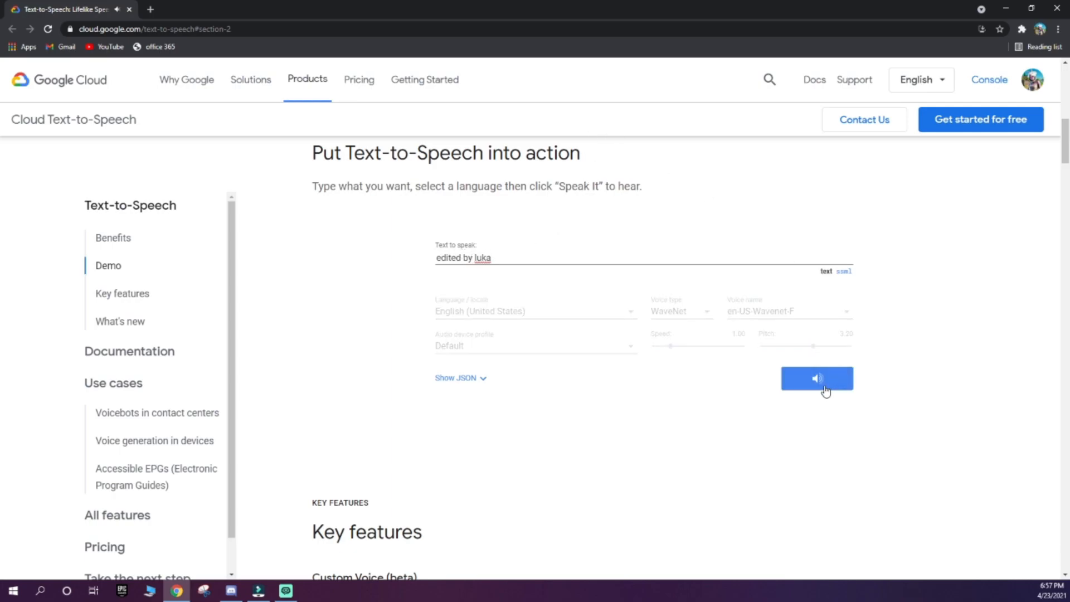
{"action": "left_click", "coordinate": [258, 590]}
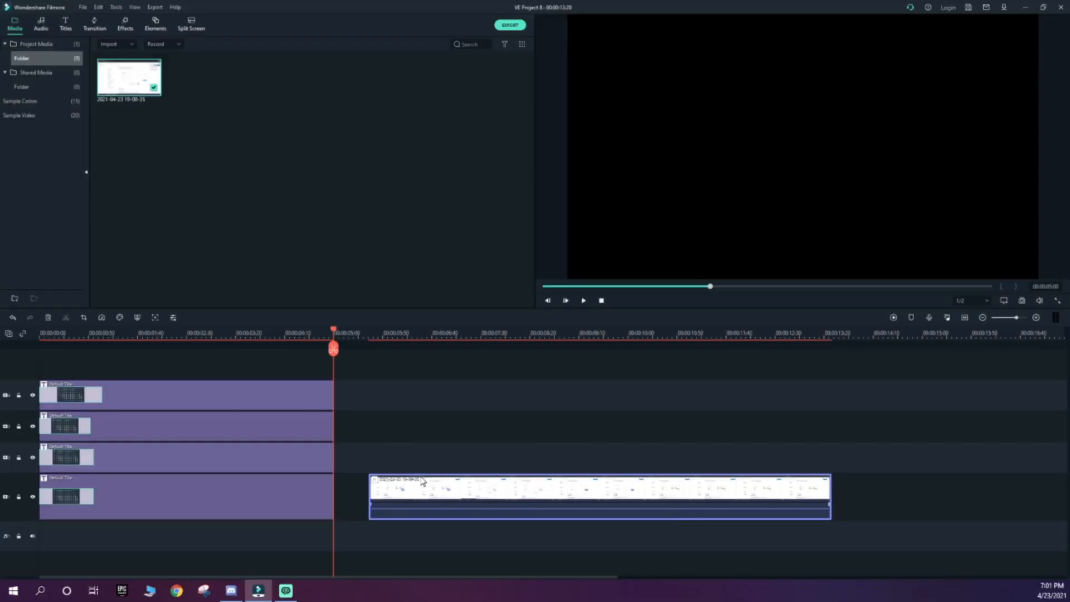
Step: Detach the recording's audio and drag the voiceover clip beneath the LUKA titles
{"action": "right_click", "coordinate": [420, 481]}
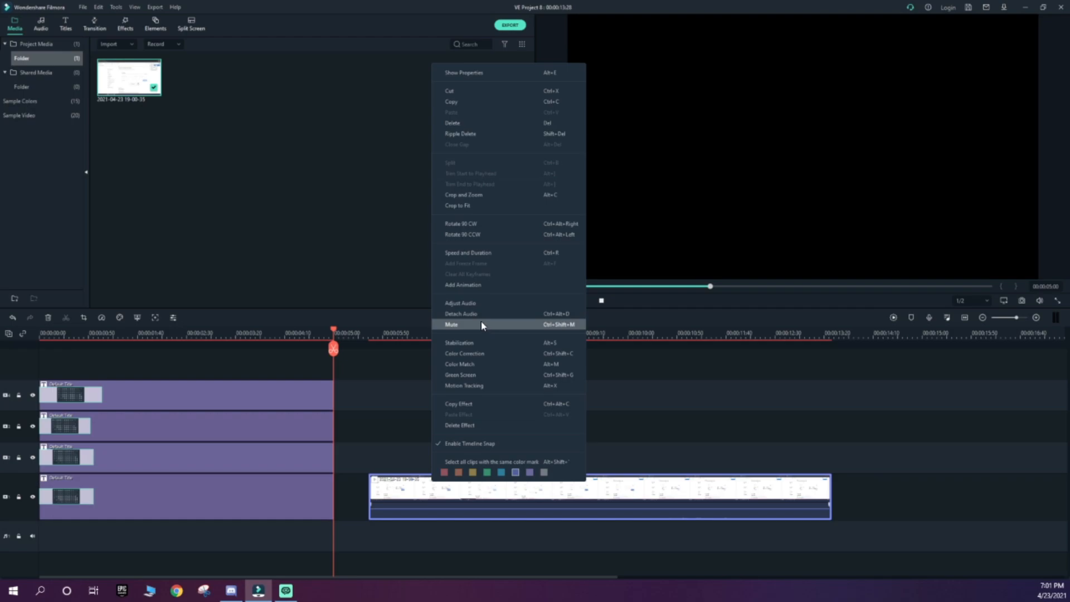
{"action": "mouse_move", "coordinate": [475, 319]}
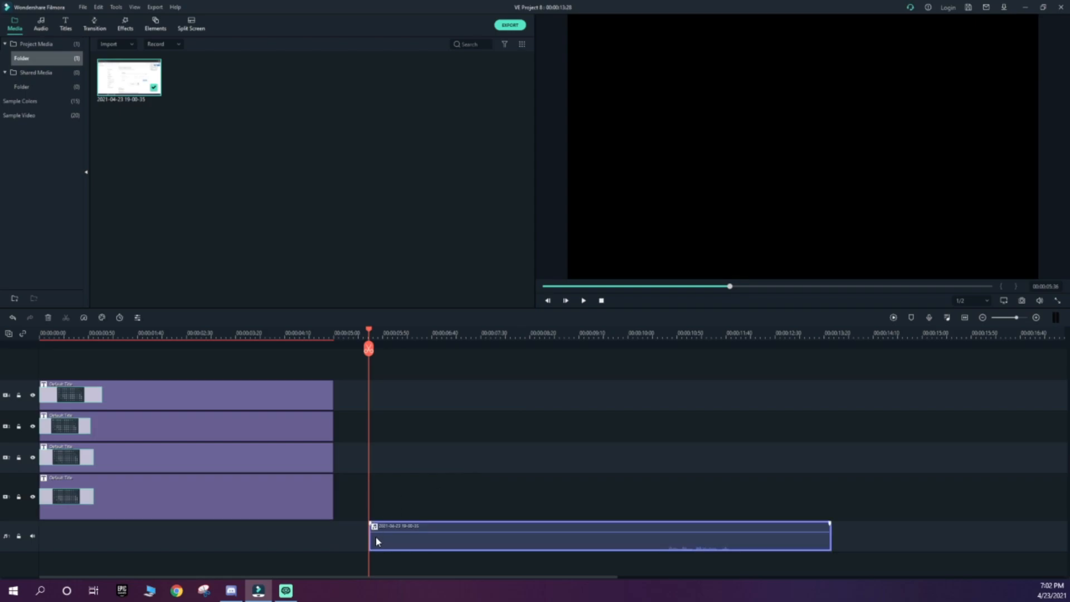
{"action": "left_click", "coordinate": [583, 301]}
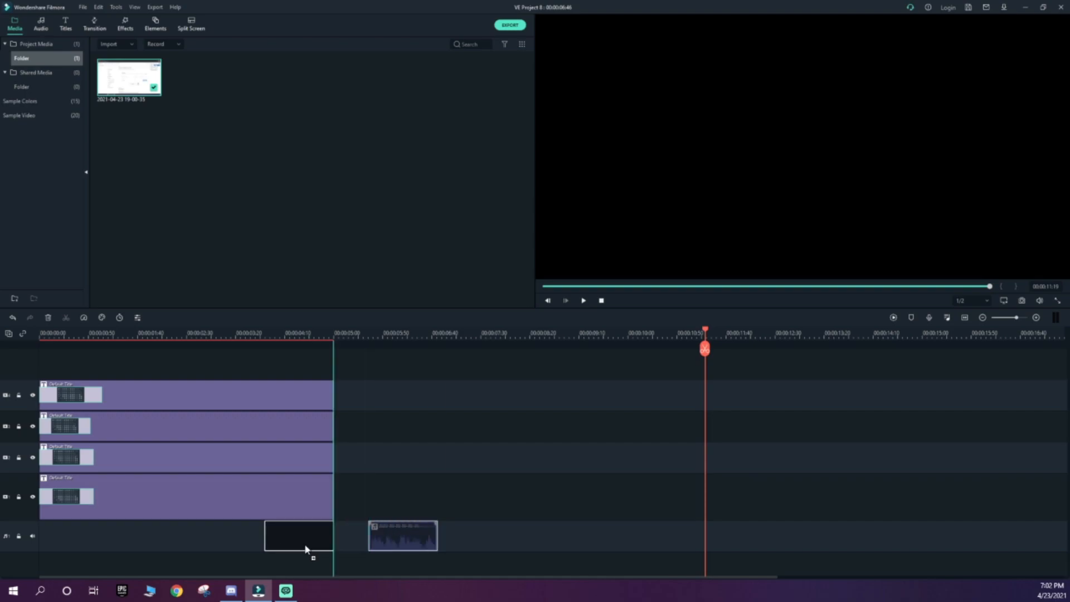
{"action": "left_click_drag", "start_coordinate": [298, 535], "coordinate": [167, 535]}
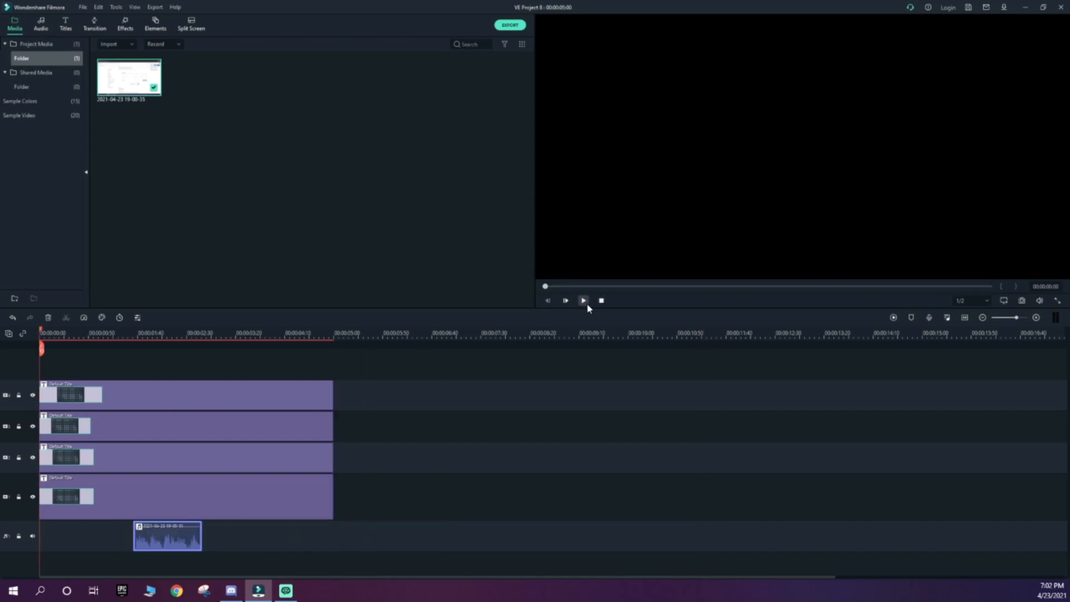
{"action": "left_click", "coordinate": [565, 300]}
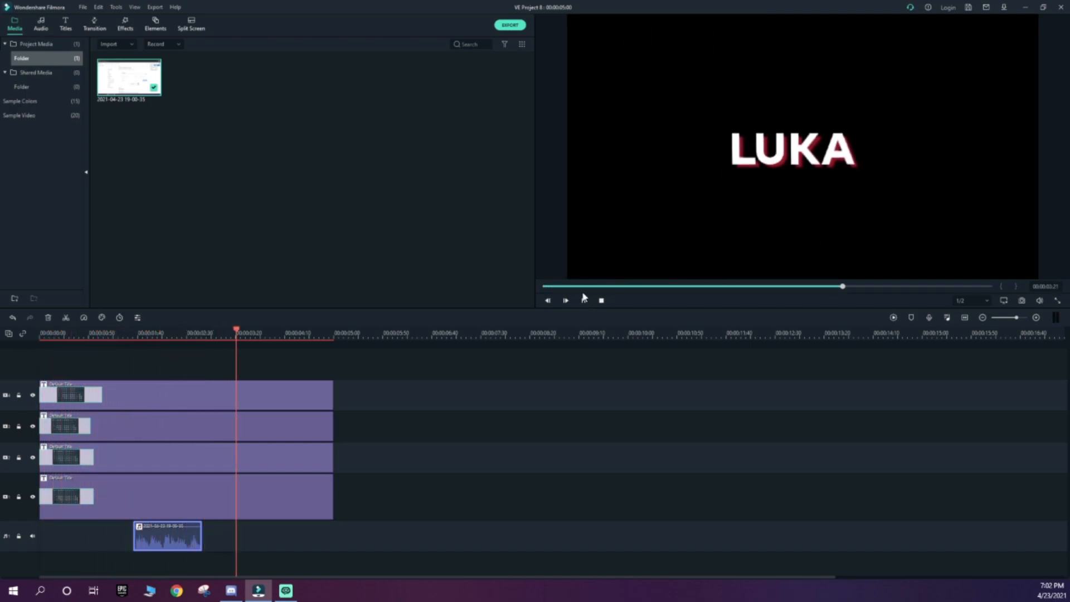
{"action": "left_click", "coordinate": [566, 301]}
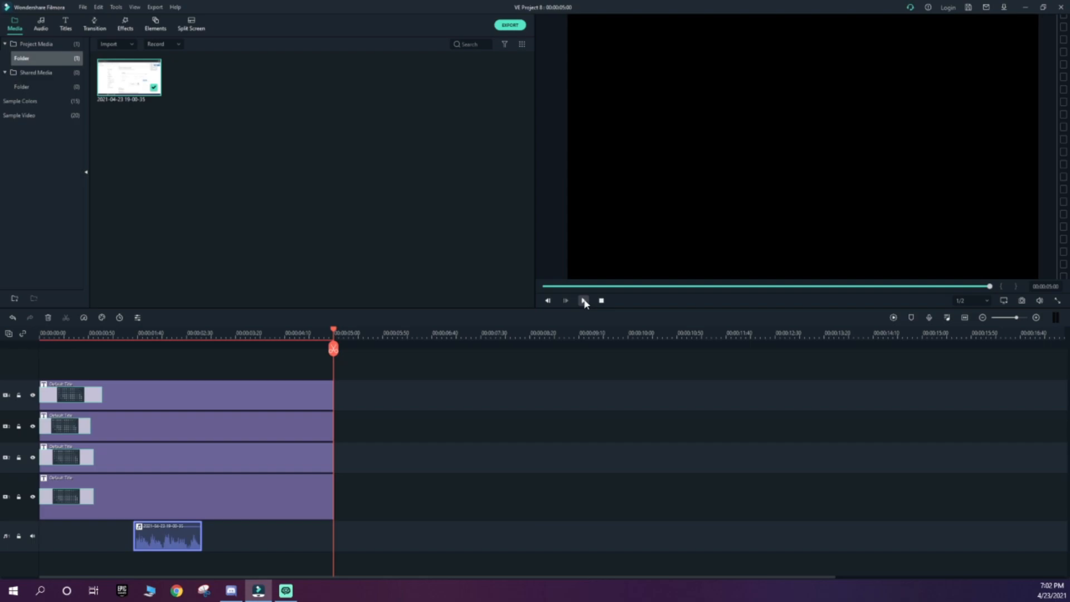
{"action": "left_click", "coordinate": [584, 300]}
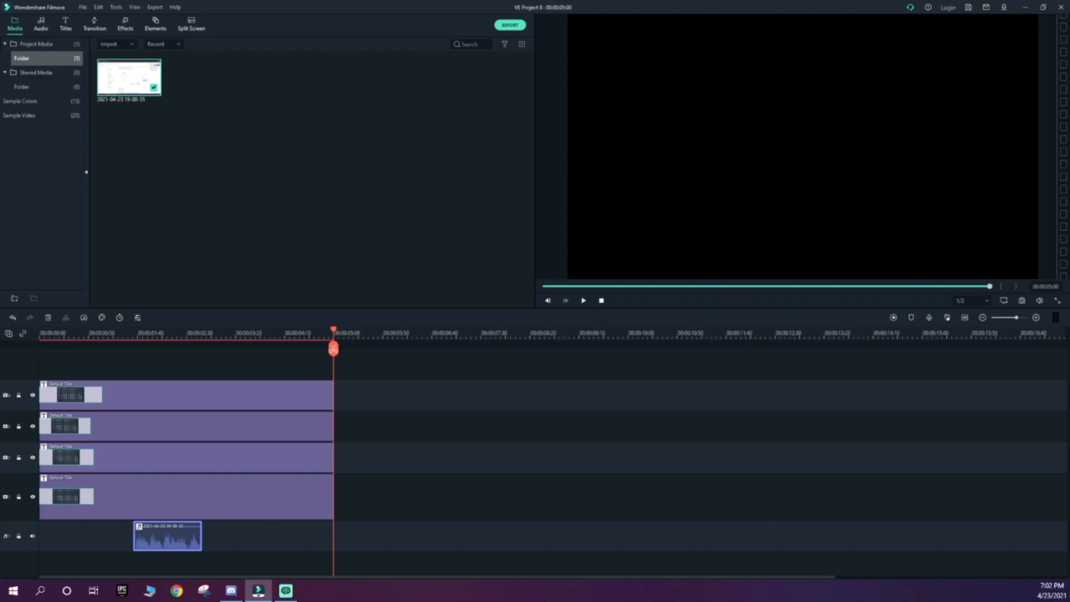